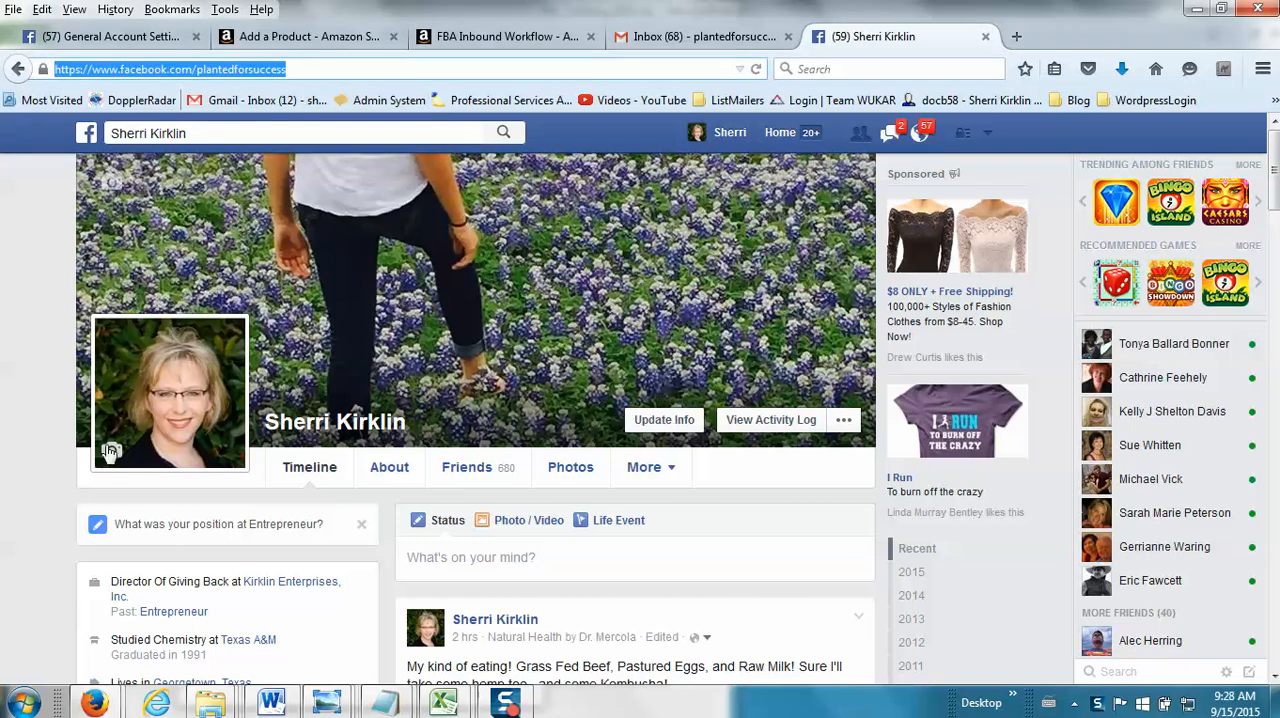
mouse_move(788, 602)
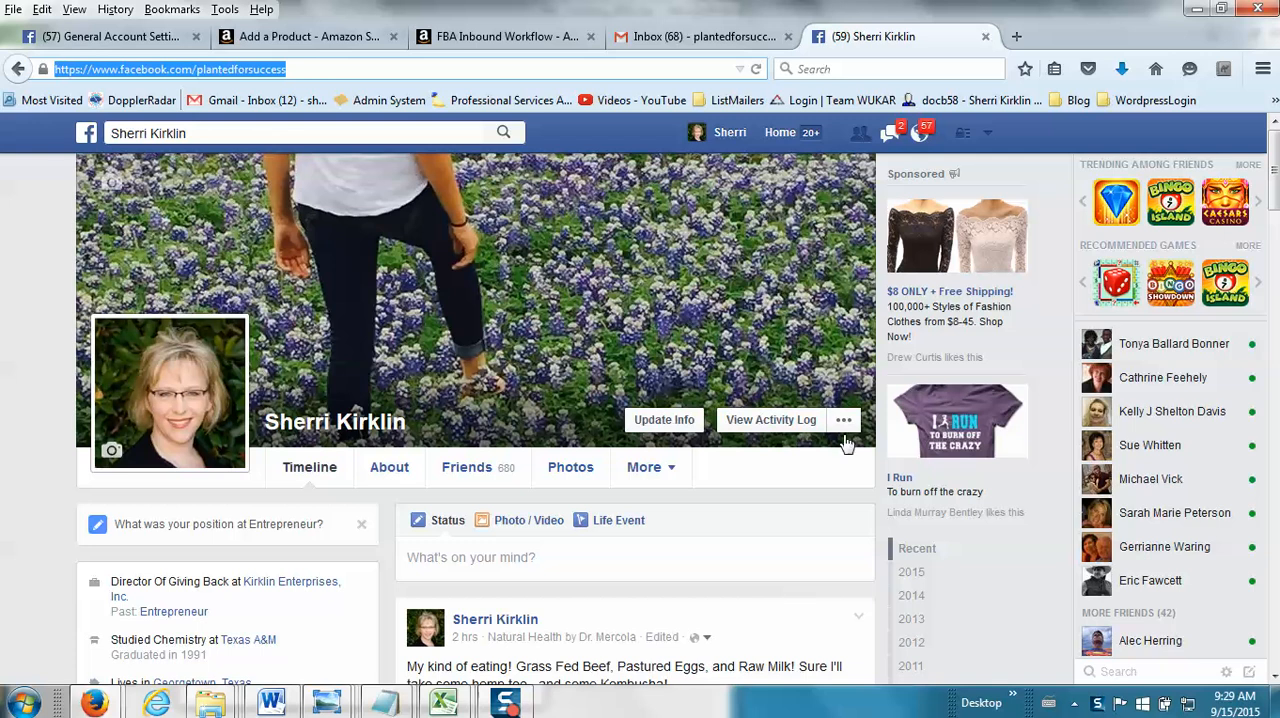
- Reach General Account Settings from the top-bar account dropdown
left_click(990, 132)
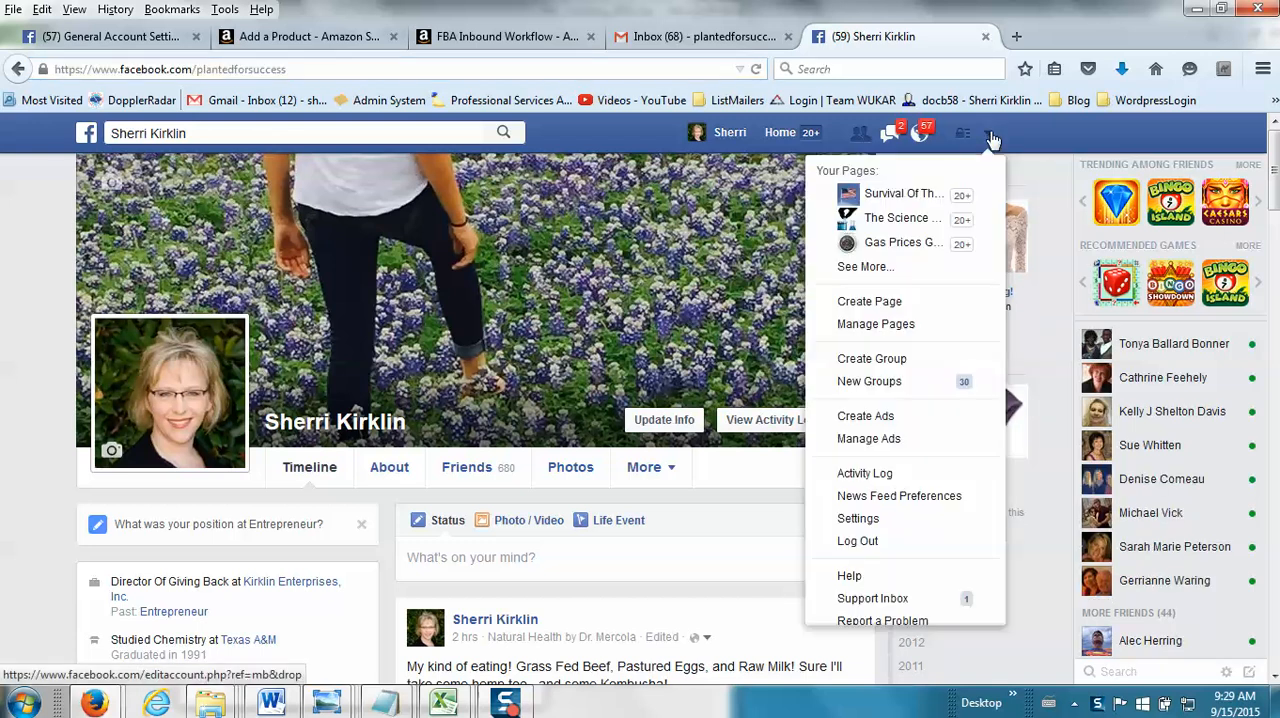
mouse_move(988, 148)
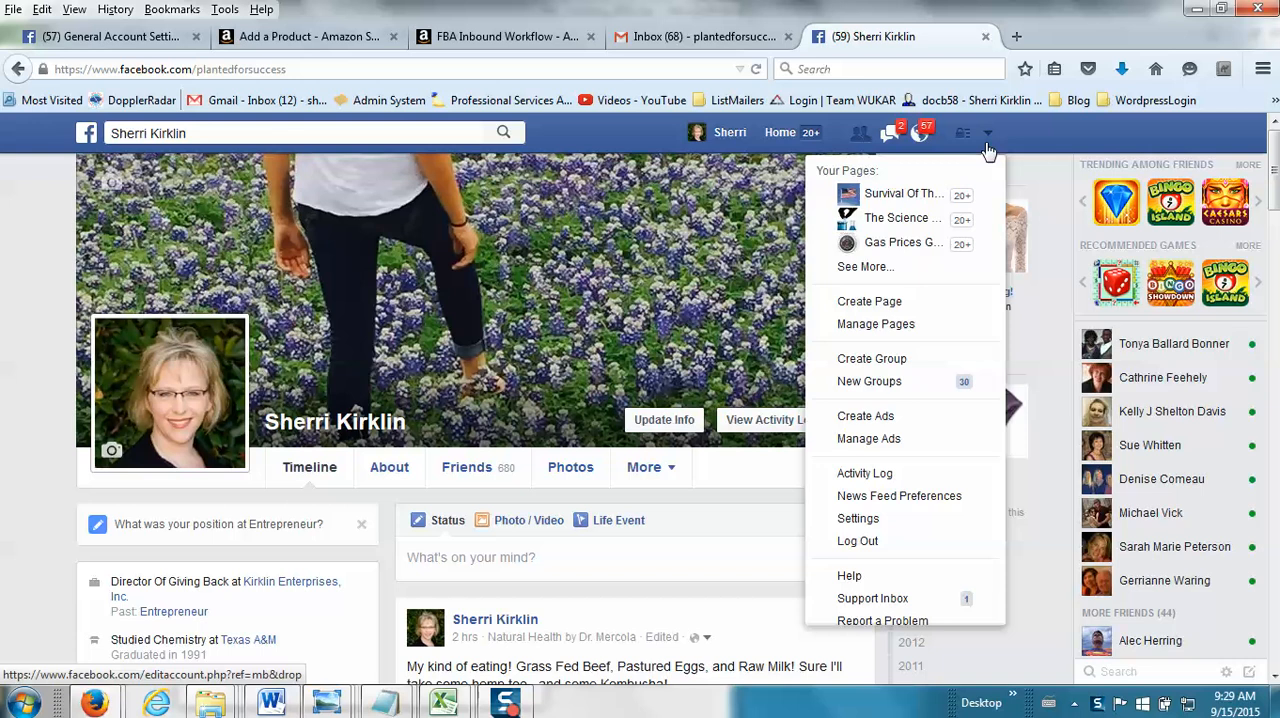
mouse_move(990, 144)
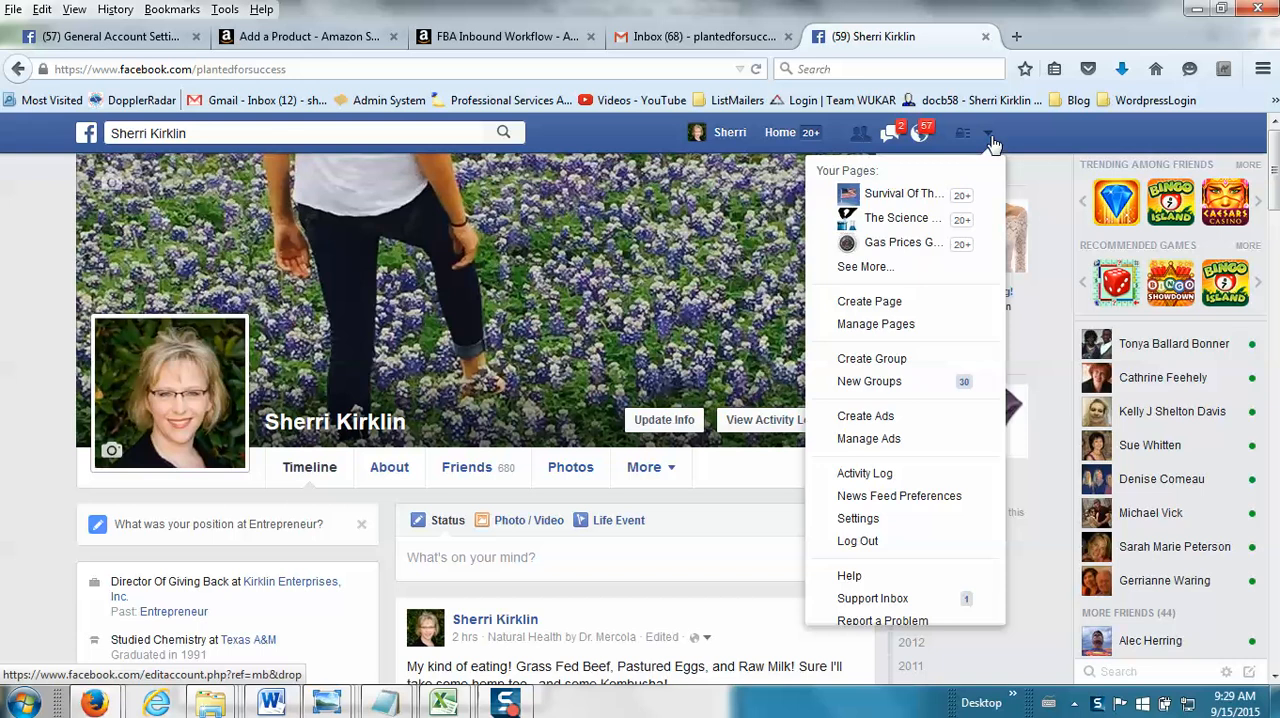
mouse_move(856, 518)
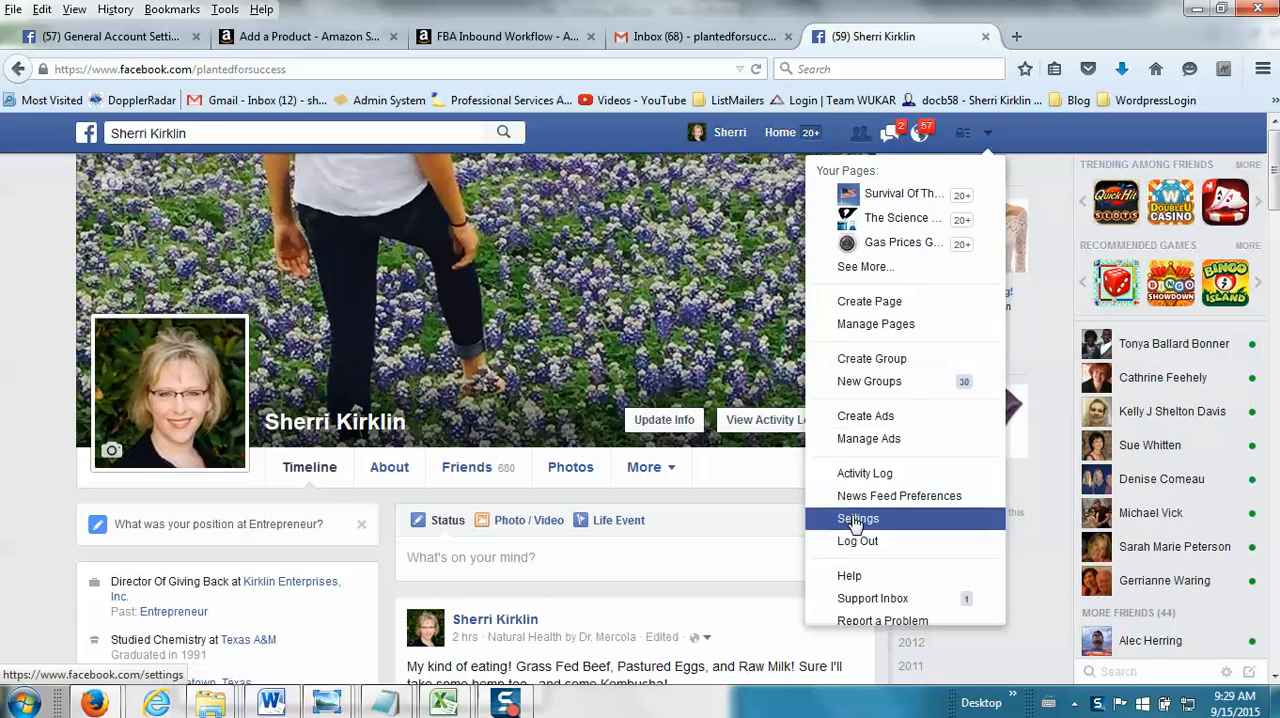
left_click(856, 518)
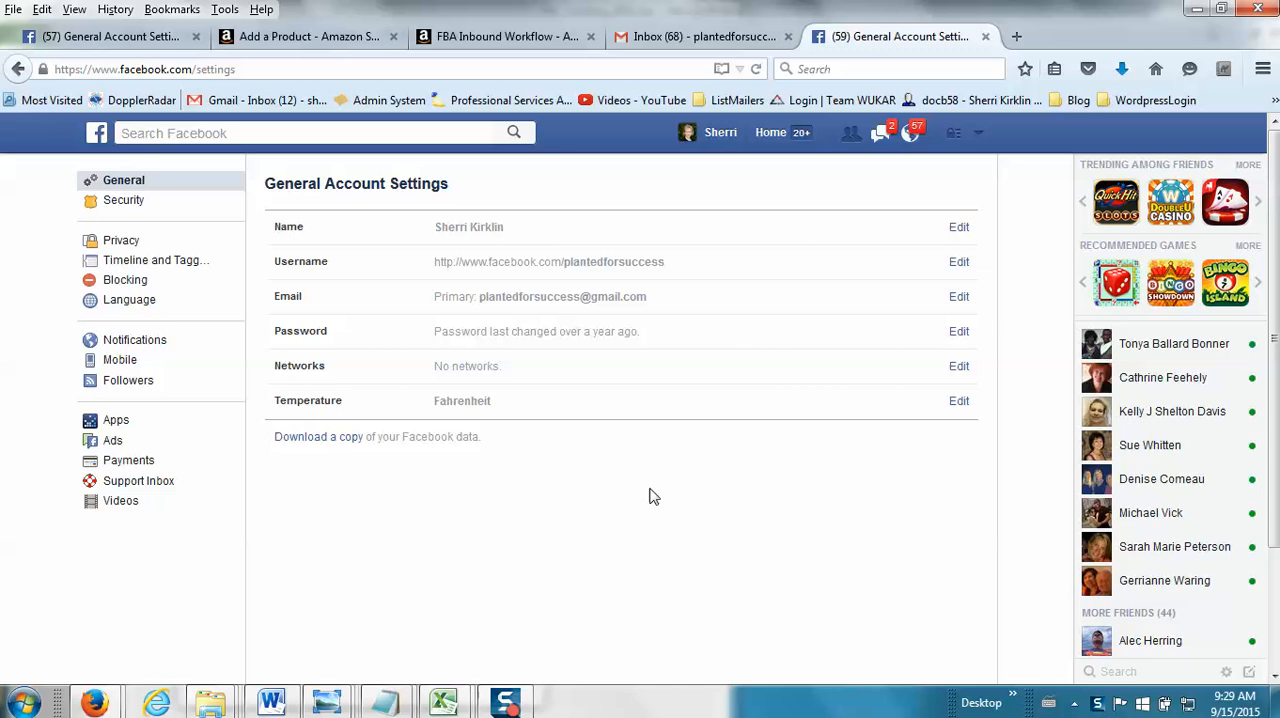
mouse_move(452, 192)
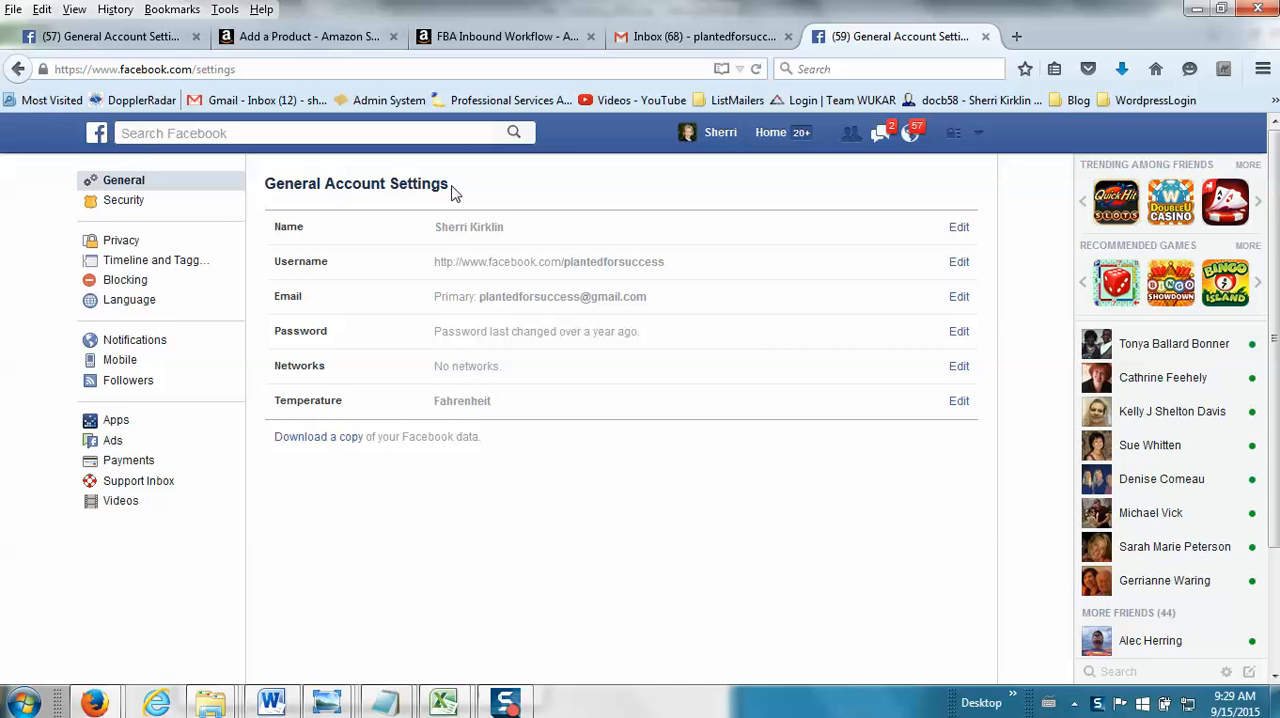
mouse_move(370, 518)
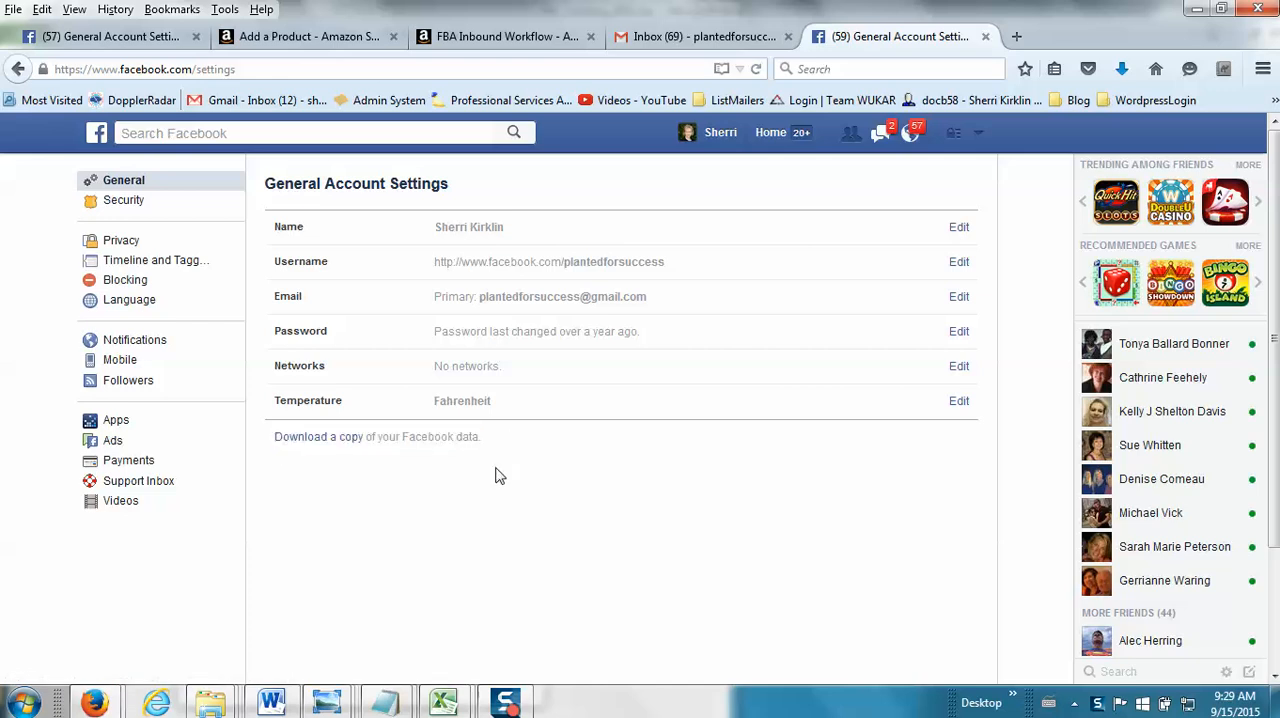
mouse_move(318, 436)
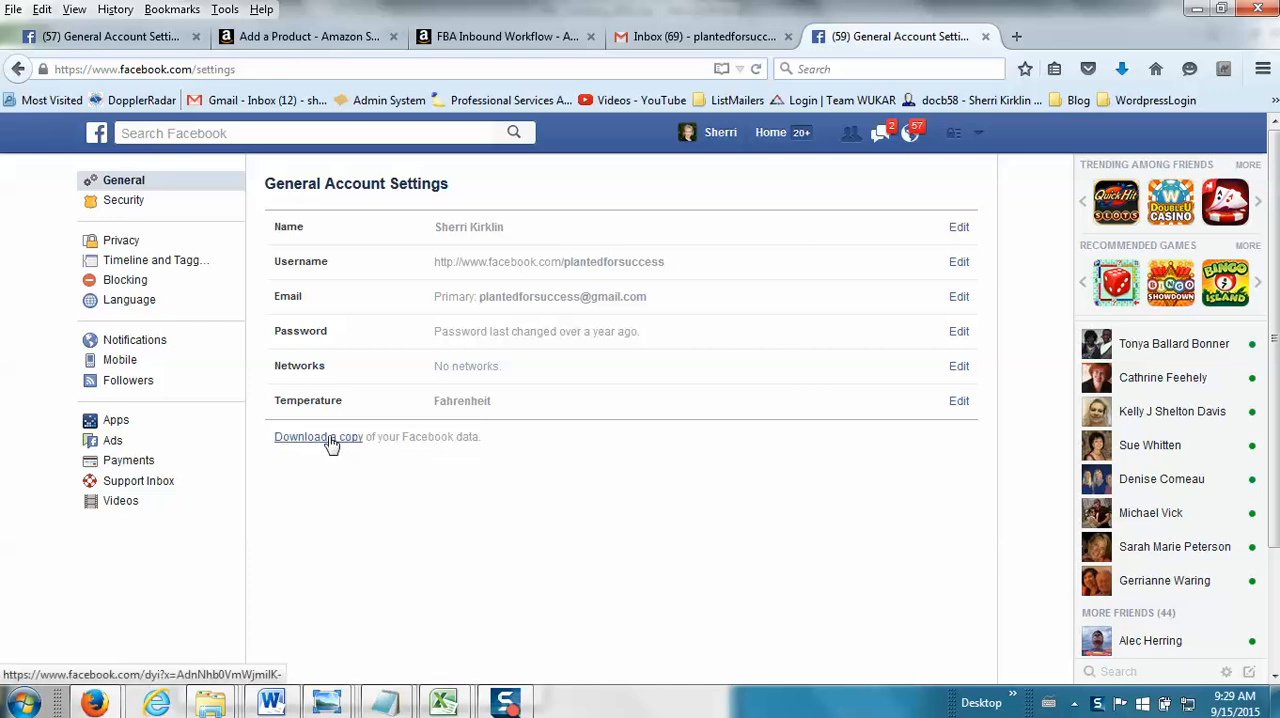
- Request the account archive via 'Download a copy' and confirm with the account password
left_click(318, 436)
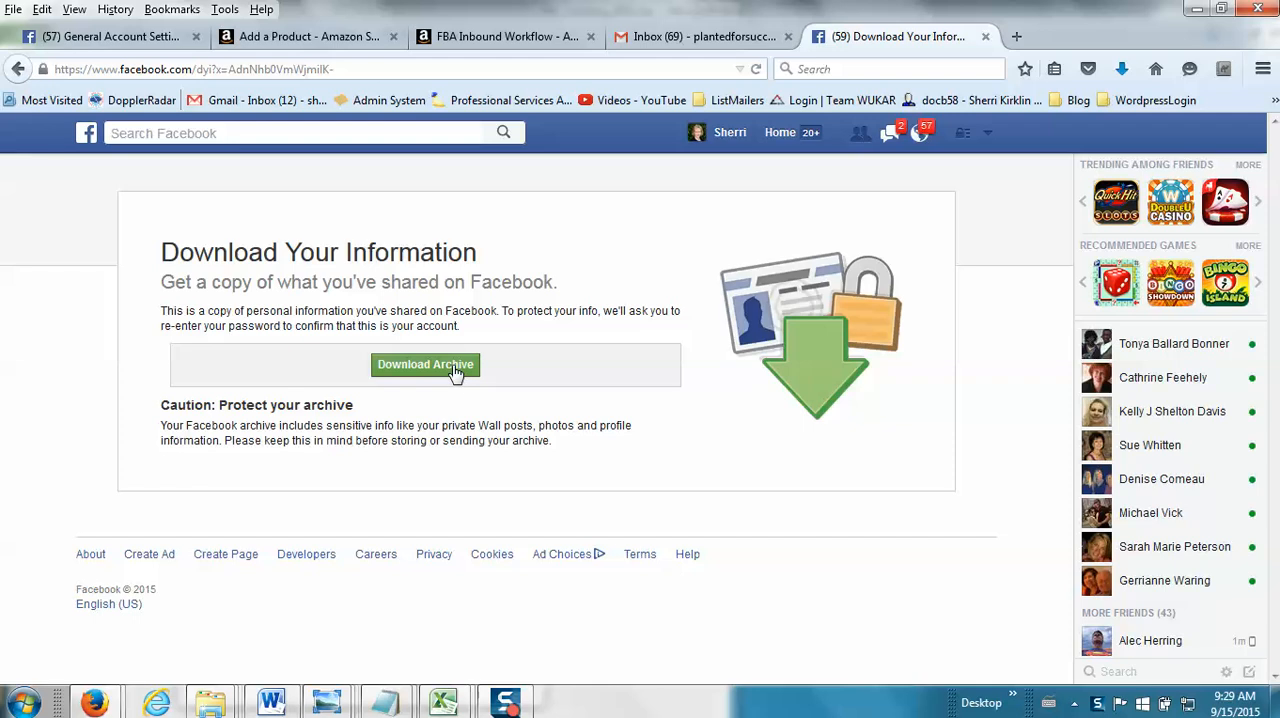
left_click(424, 364)
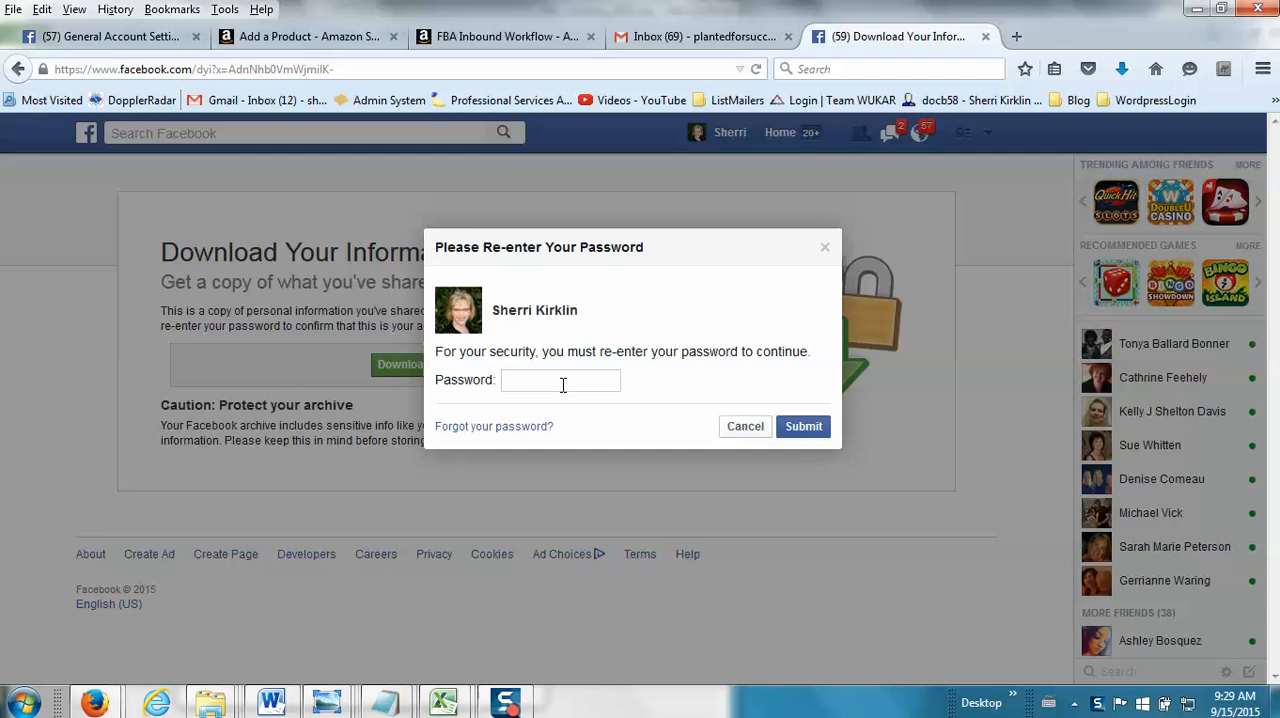
type("password")
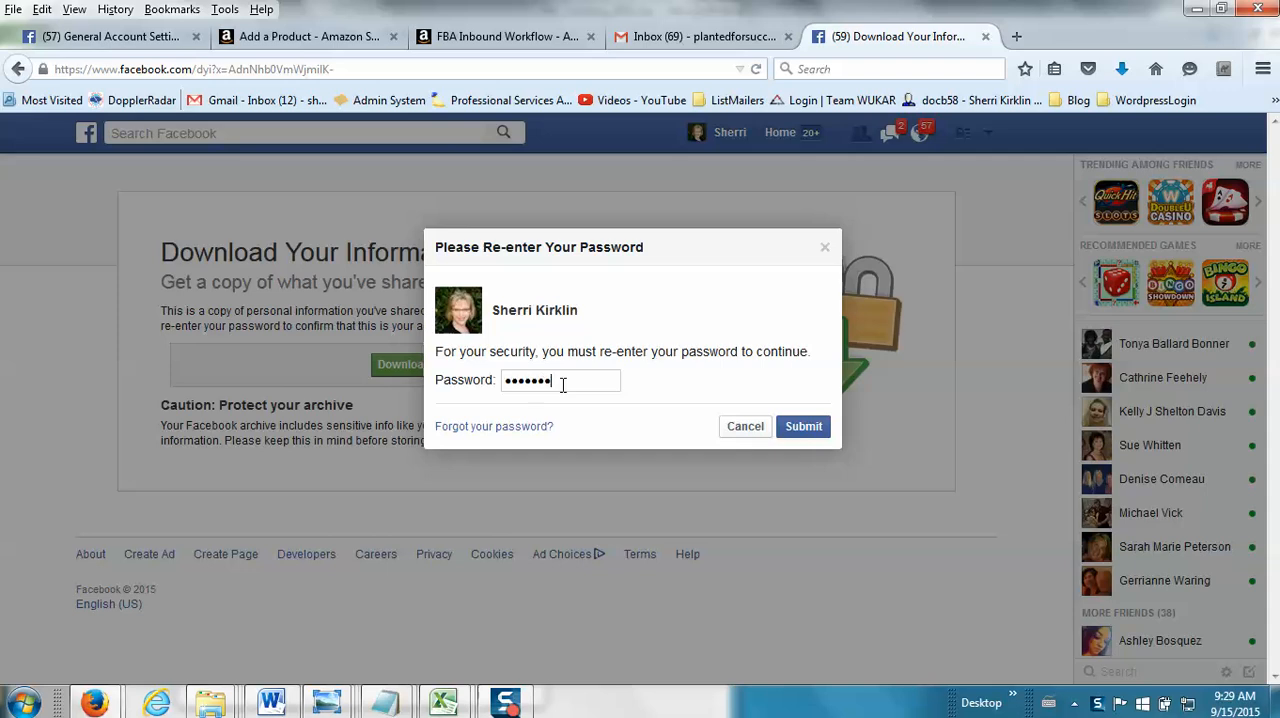
type("••")
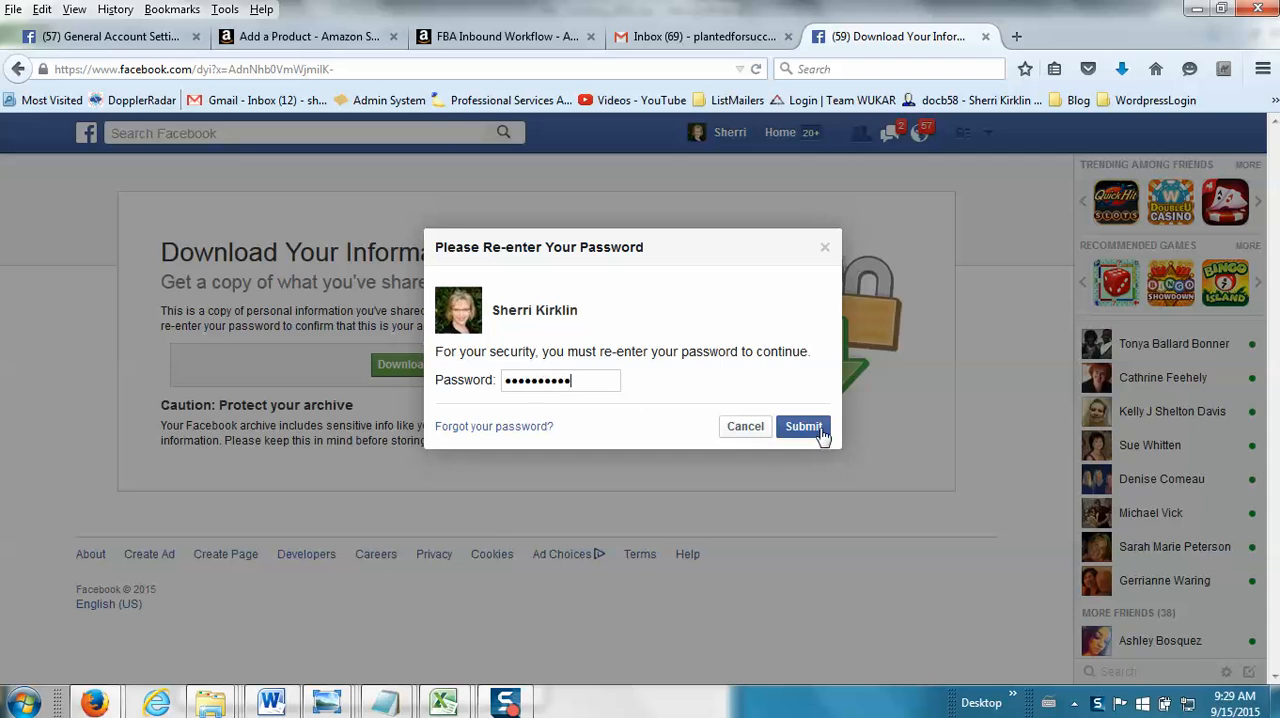
left_click(804, 426)
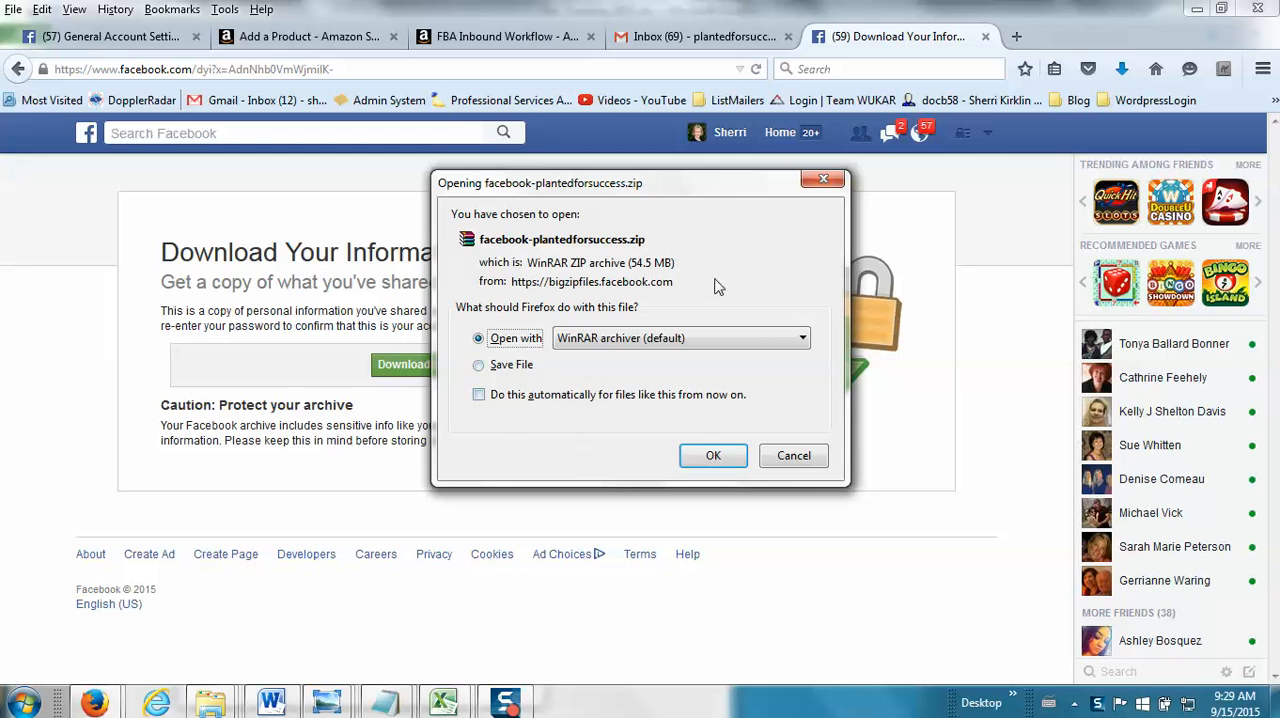
mouse_move(656, 462)
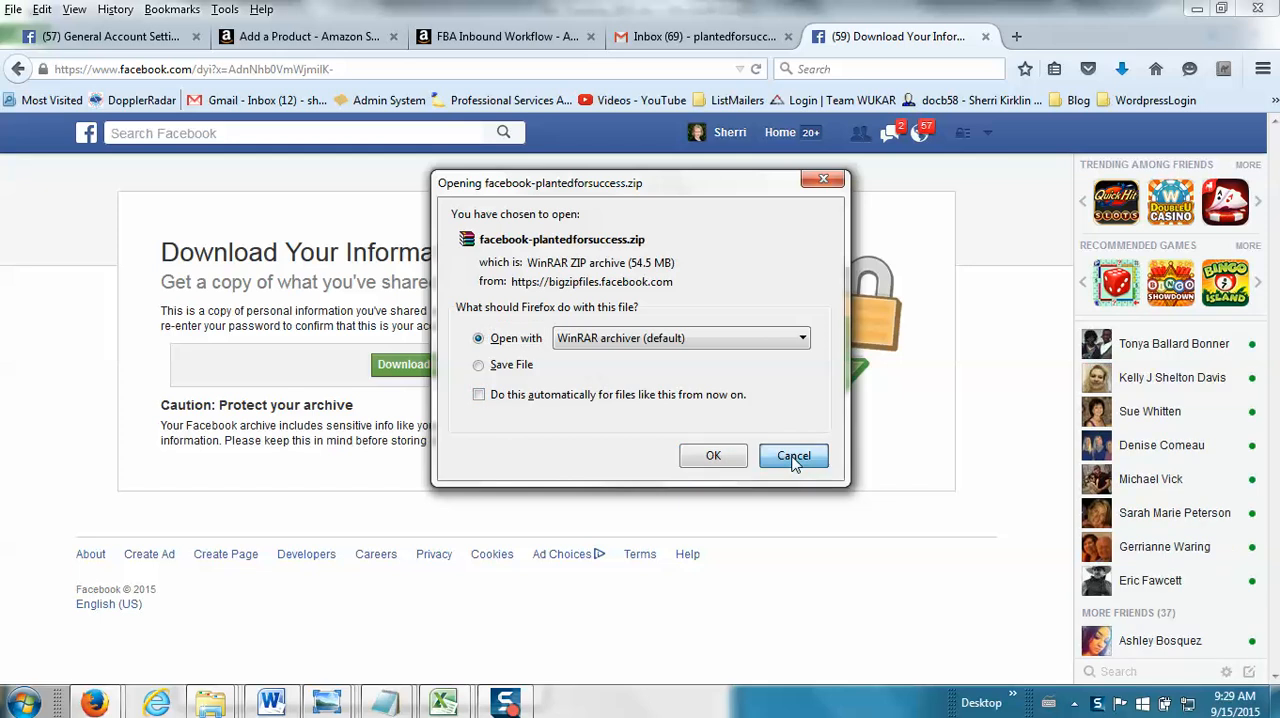
- Cancel Firefox's open-zip prompt and switch to the Gmail inbox
left_click(792, 456)
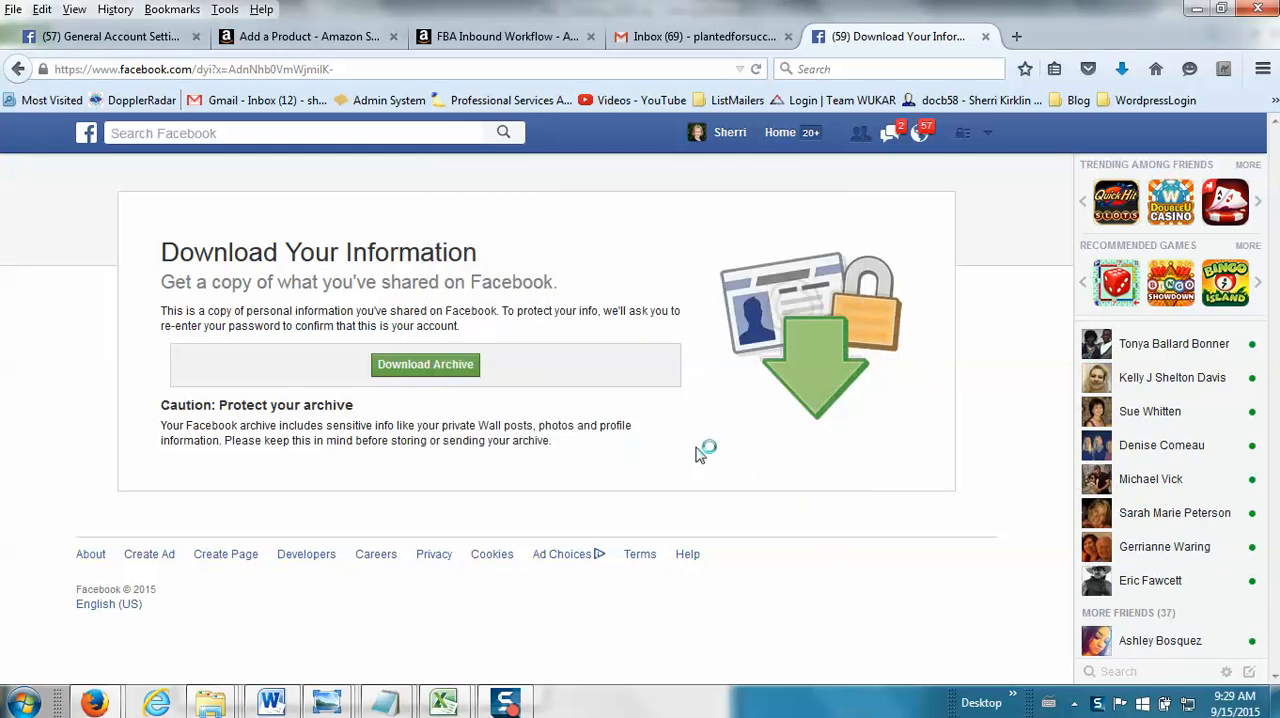
left_click(700, 36)
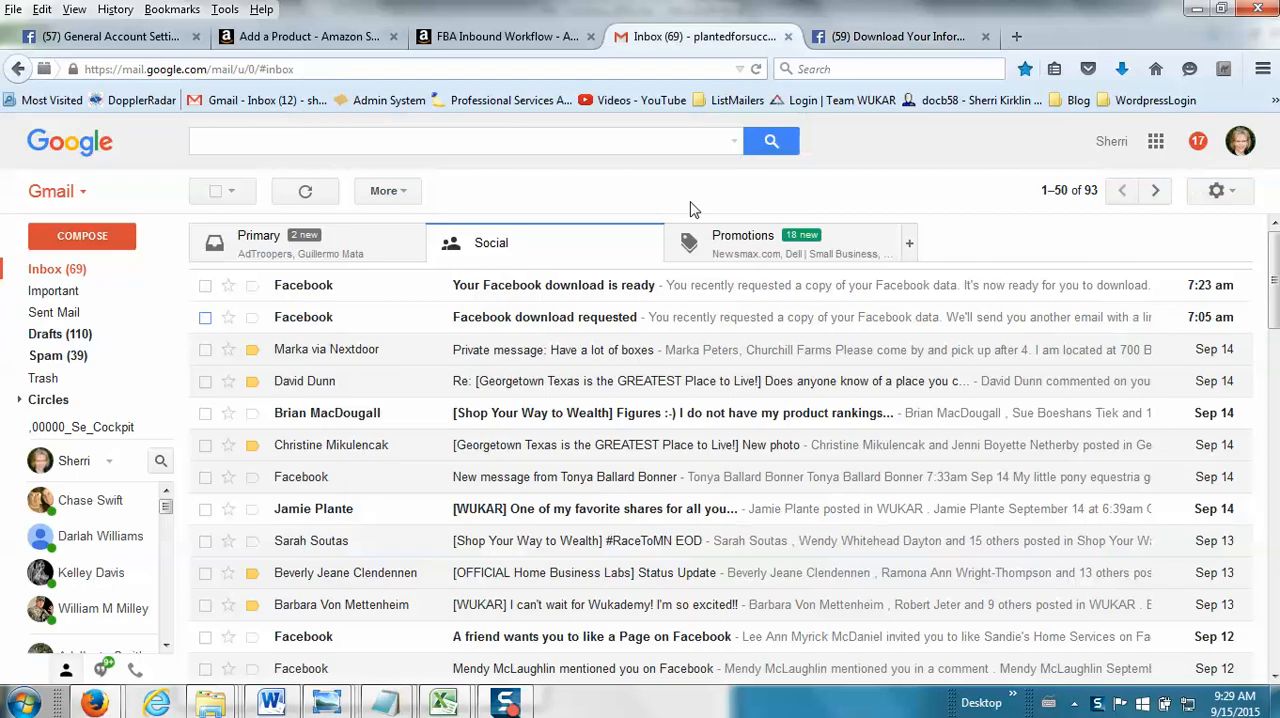
mouse_move(492, 326)
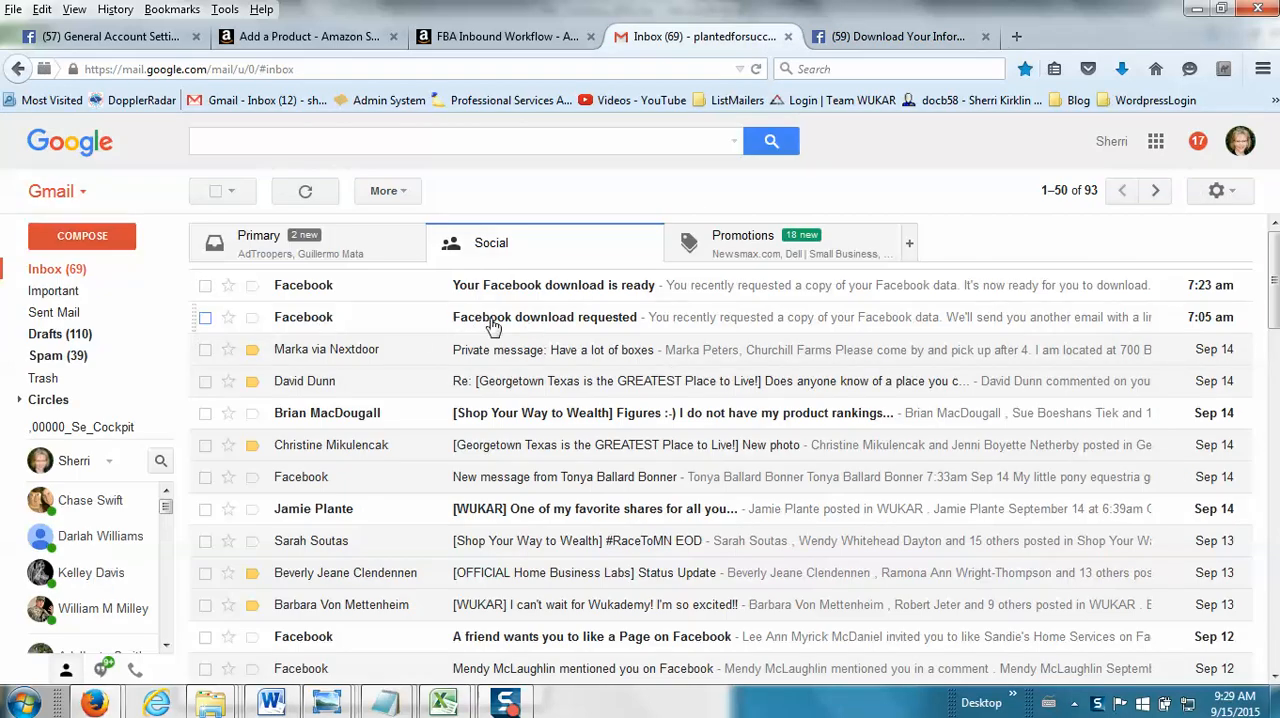
mouse_move(596, 328)
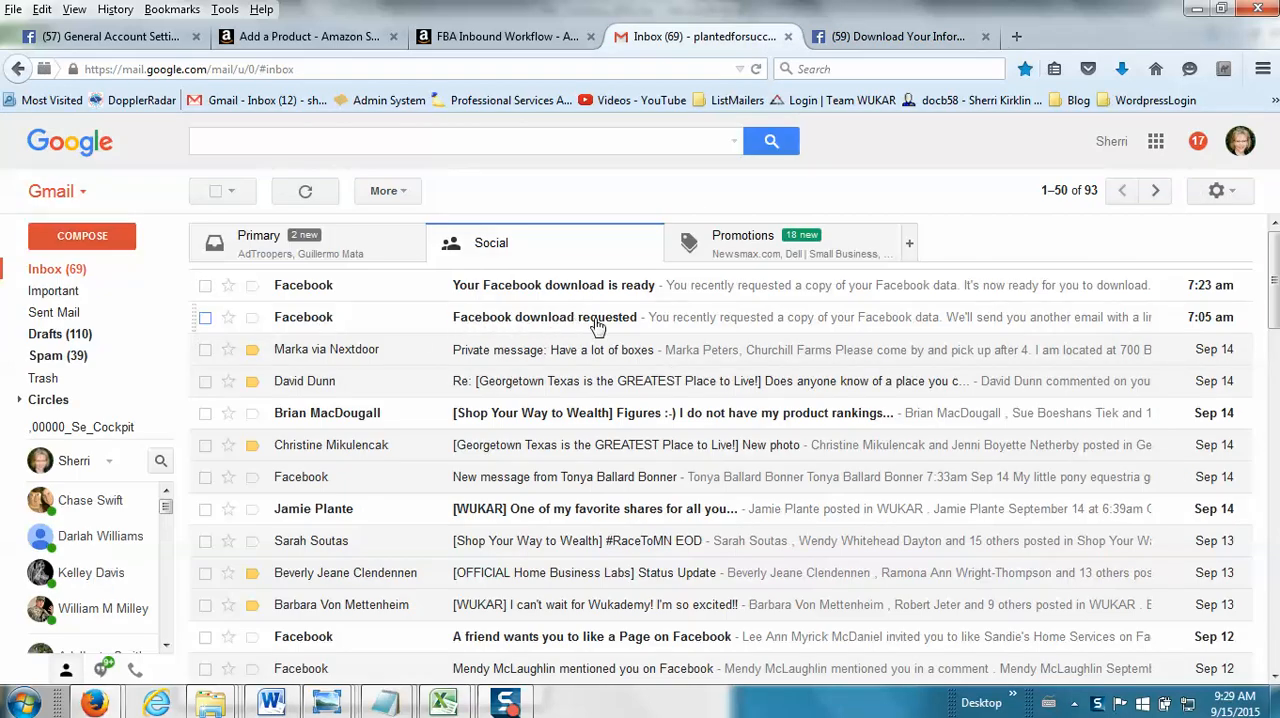
- Read the 'download requested' email, then the 'Your Facebook download is ready' email
left_click(544, 316)
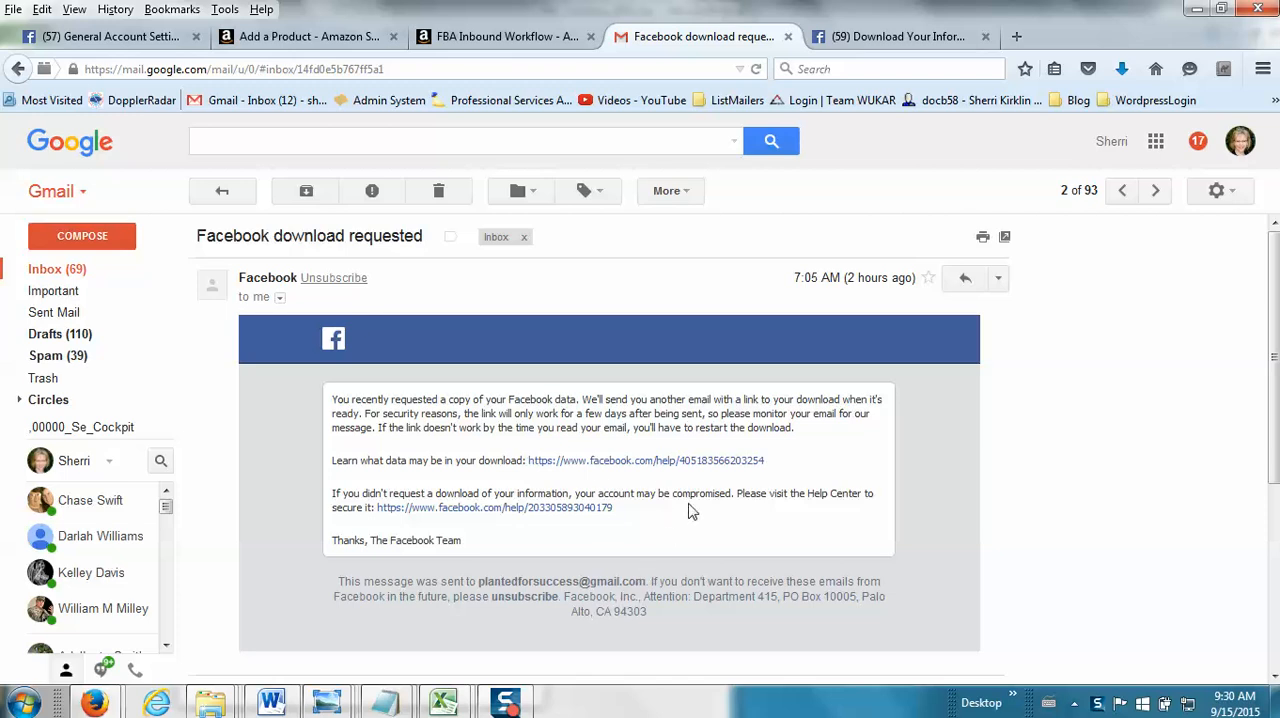
mouse_move(440, 230)
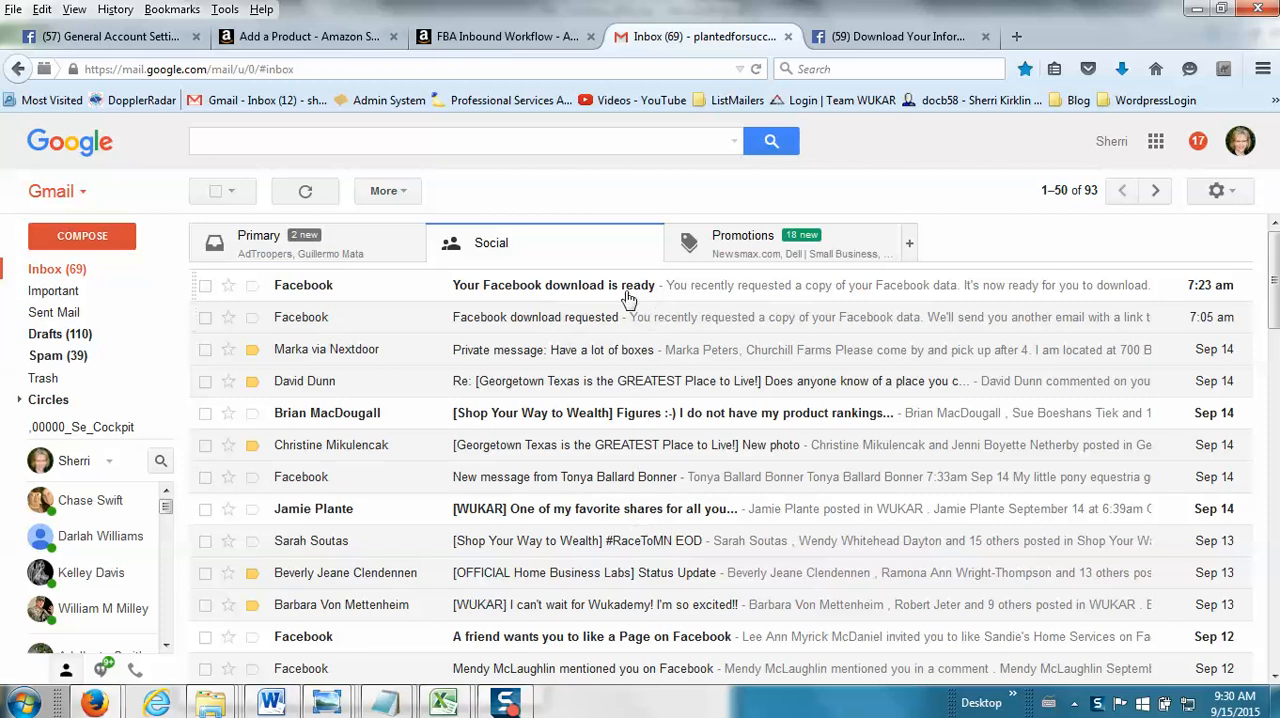
left_click(554, 284)
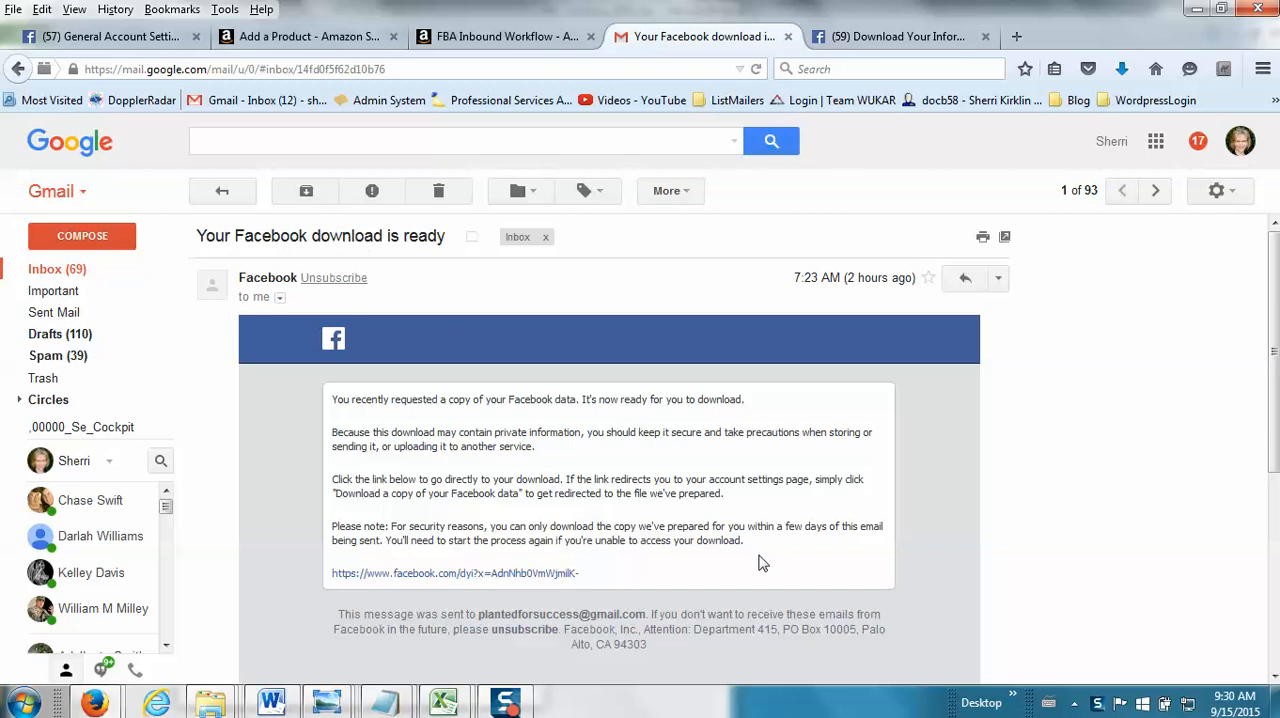
mouse_move(428, 466)
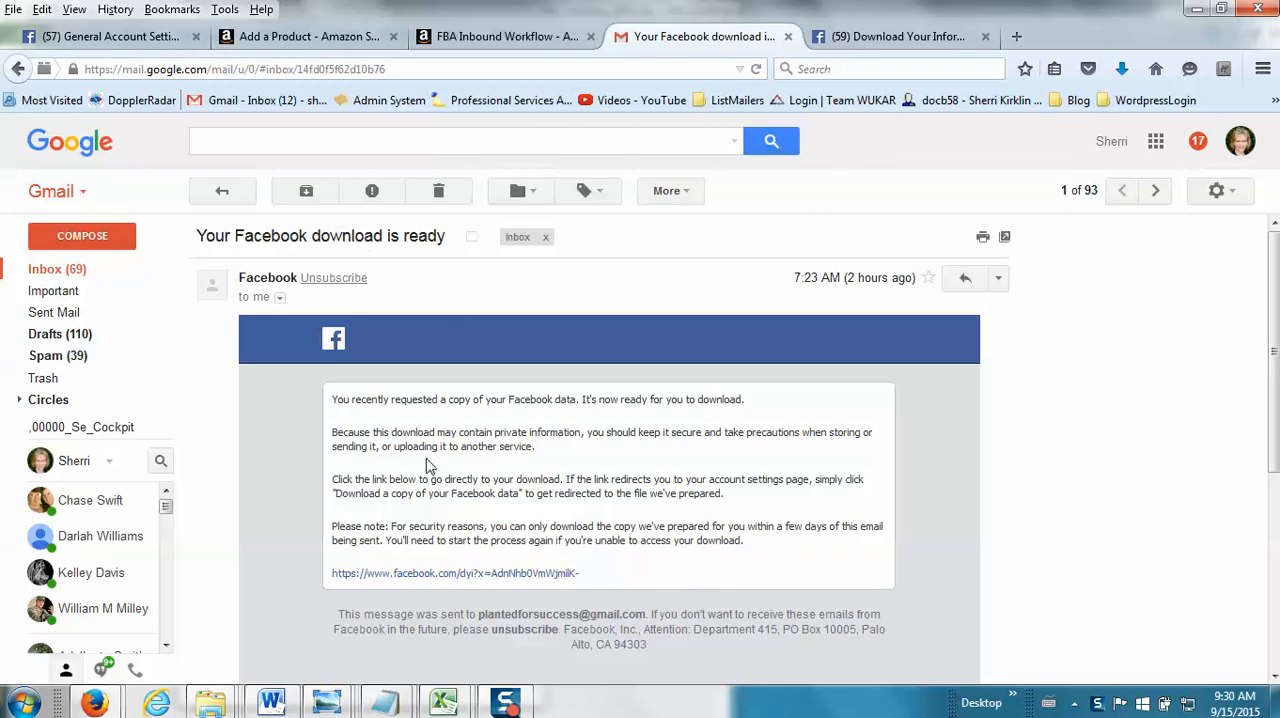
mouse_move(560, 600)
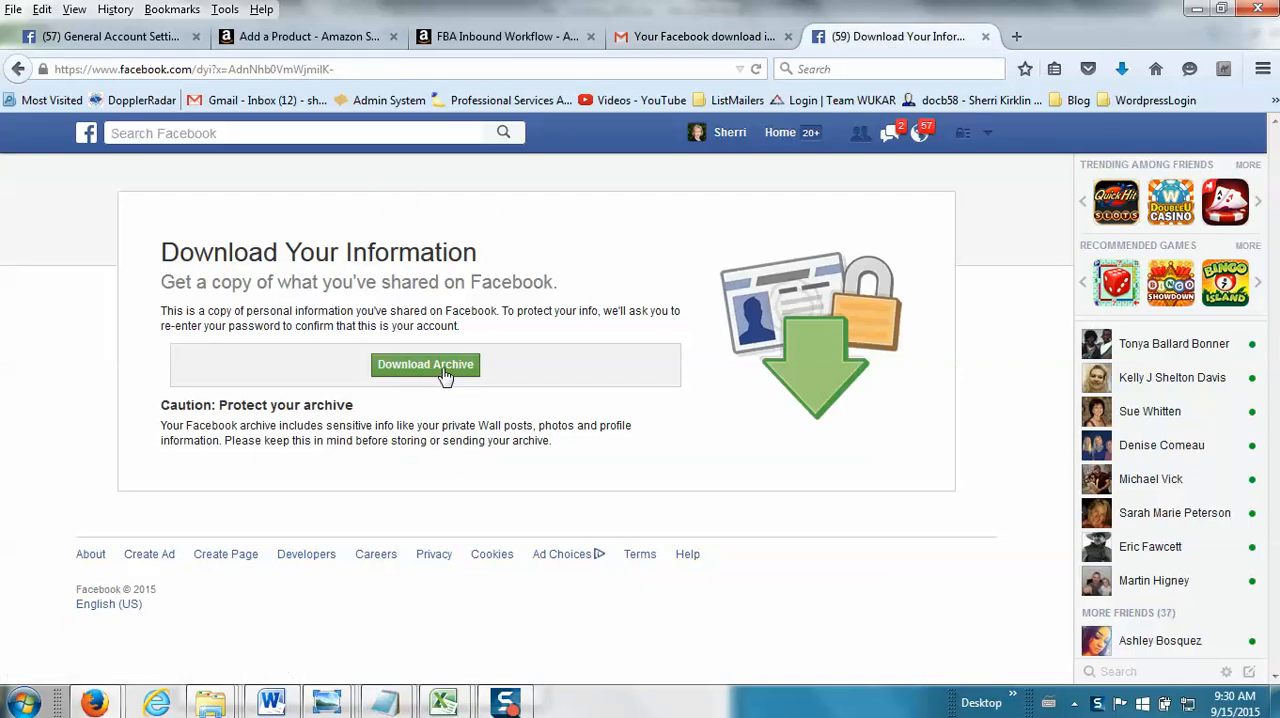
left_click(424, 364)
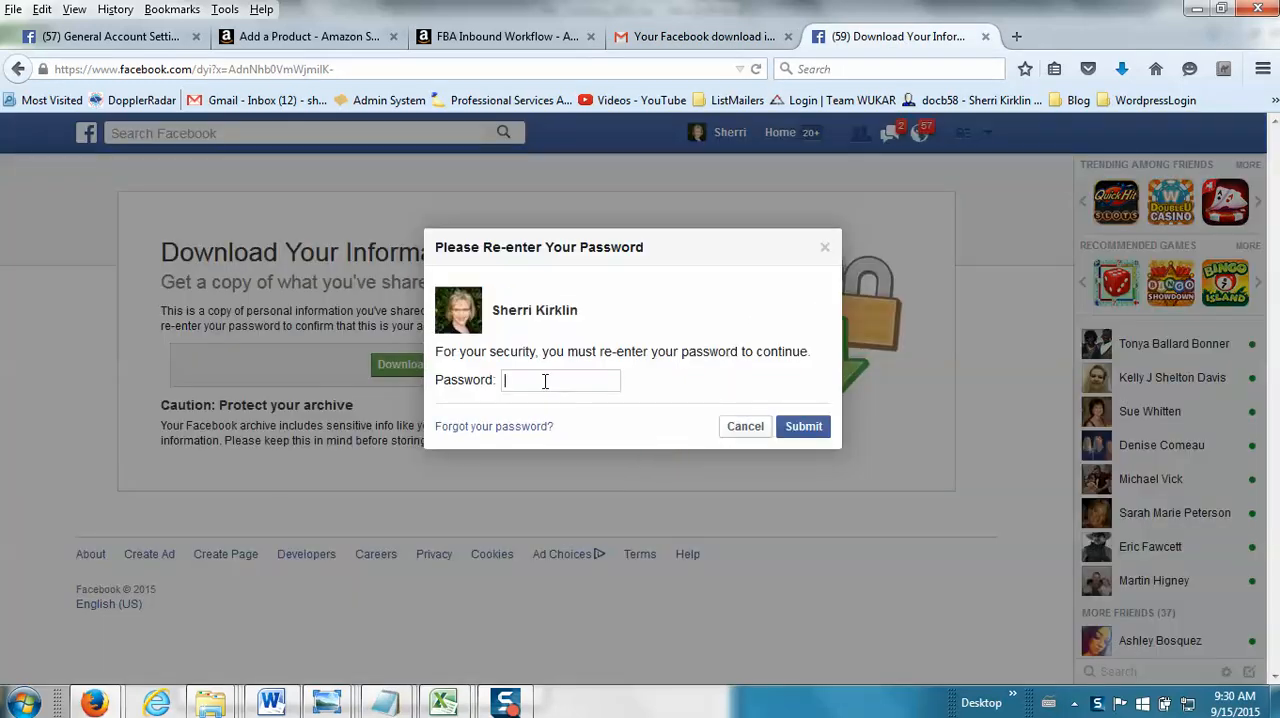
type("password")
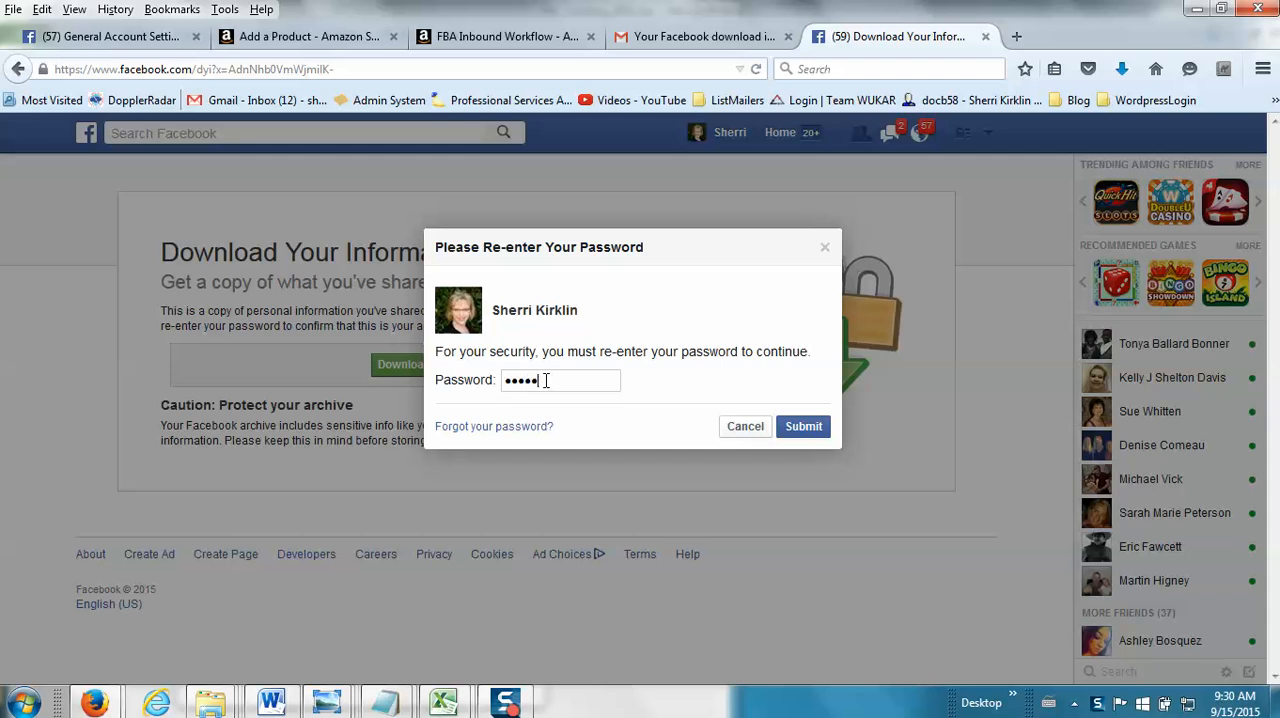
type("•••••")
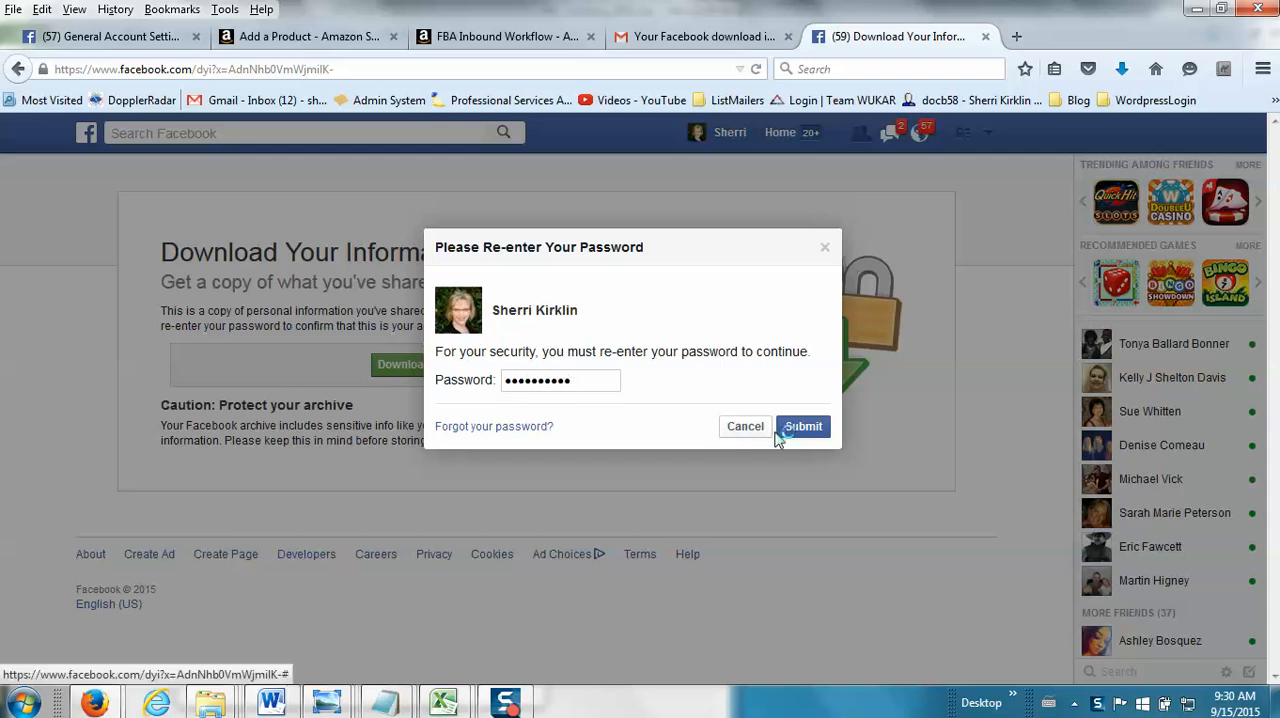
left_click(804, 426)
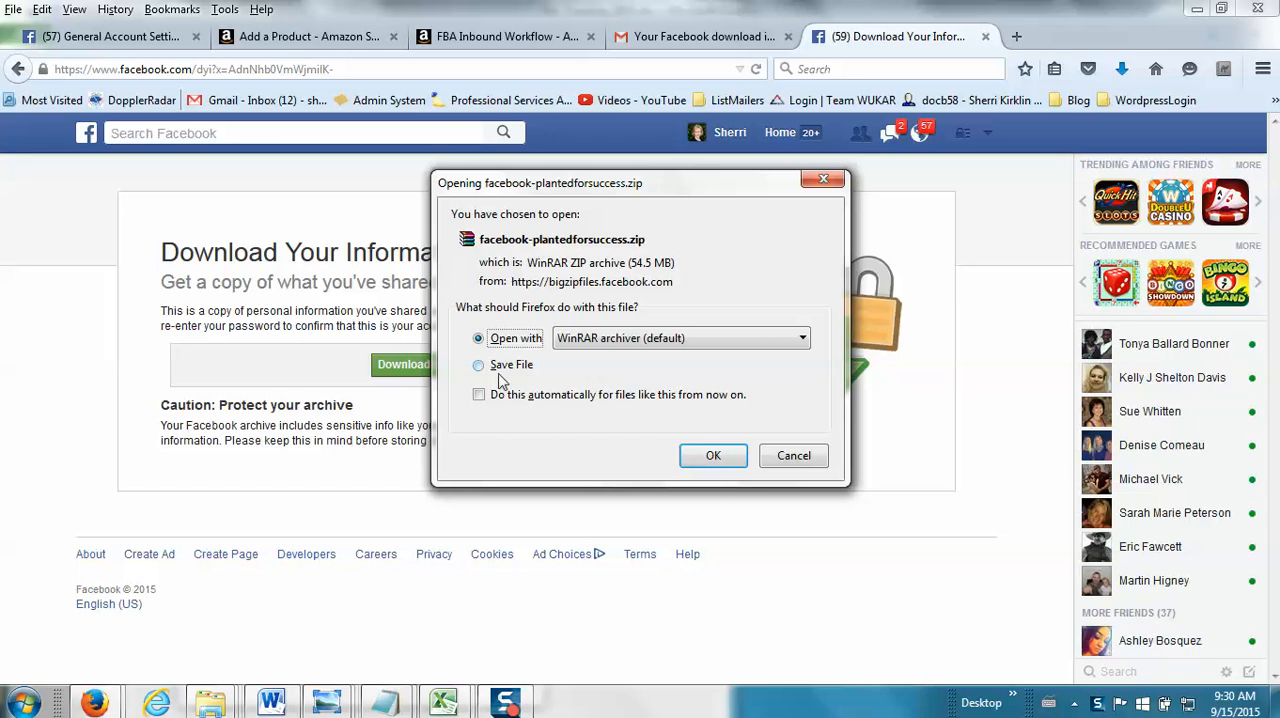
left_click(480, 364)
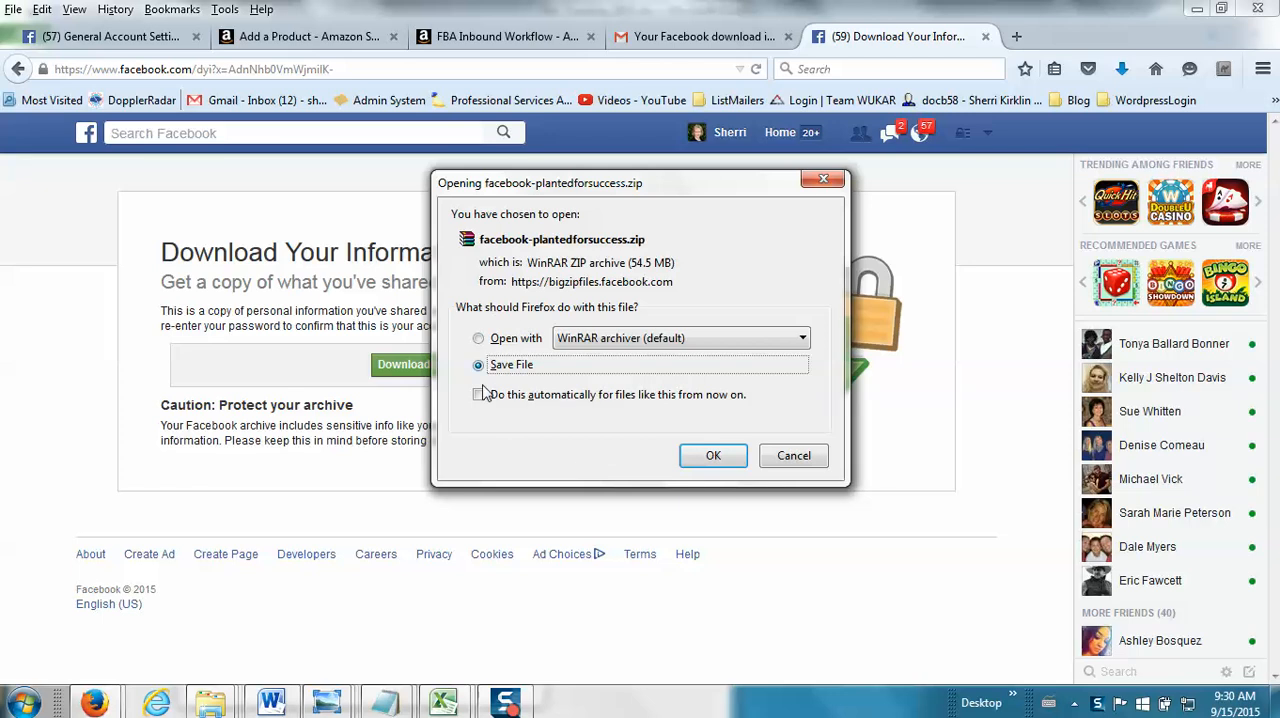
mouse_move(576, 434)
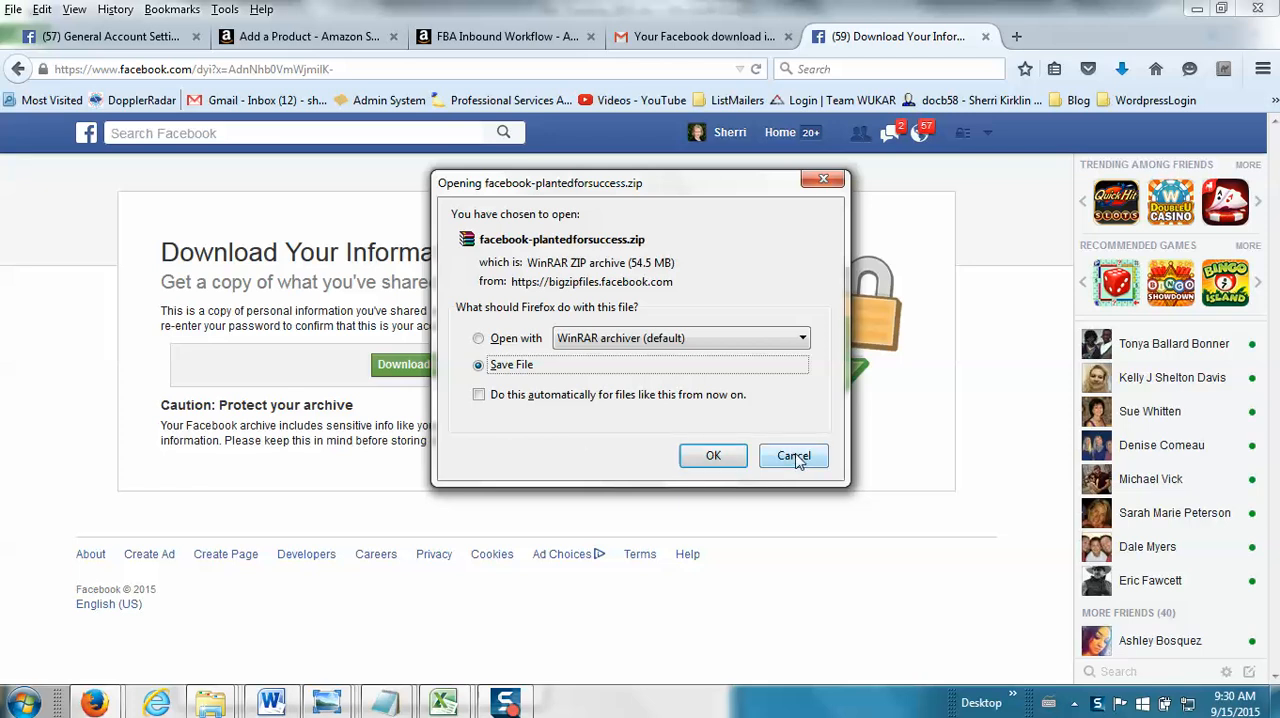
left_click(792, 456)
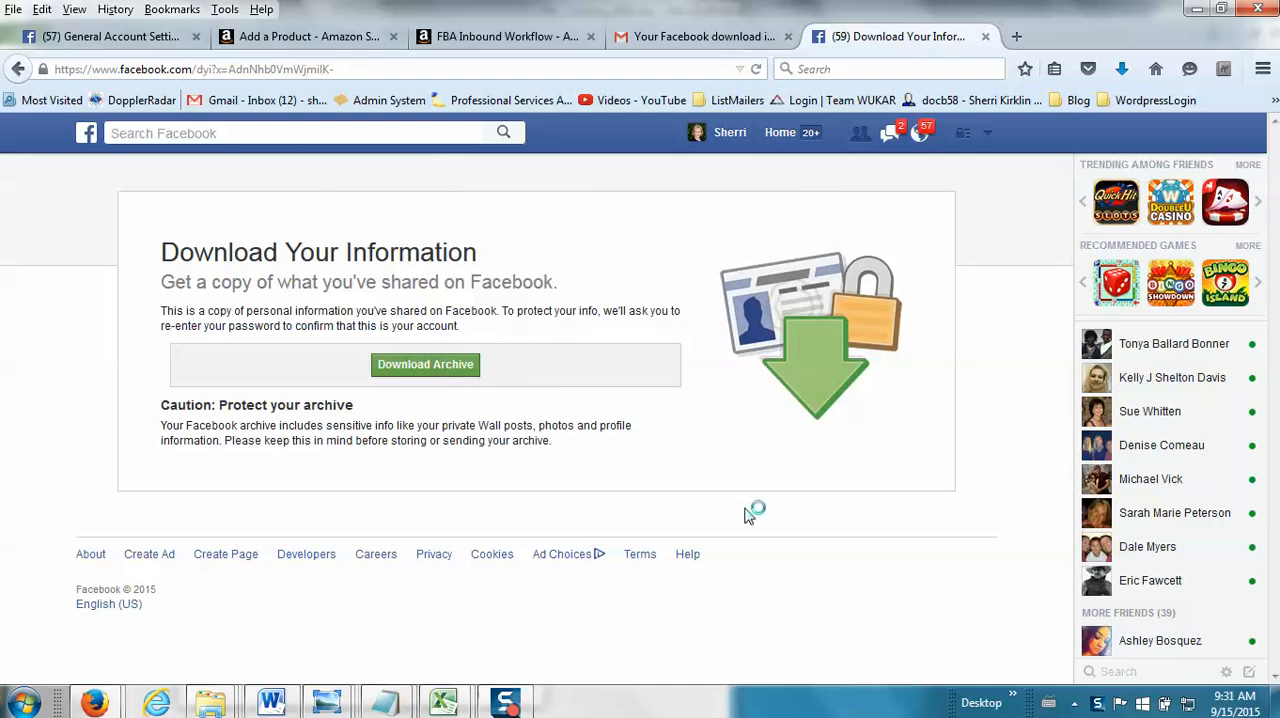
mouse_move(648, 444)
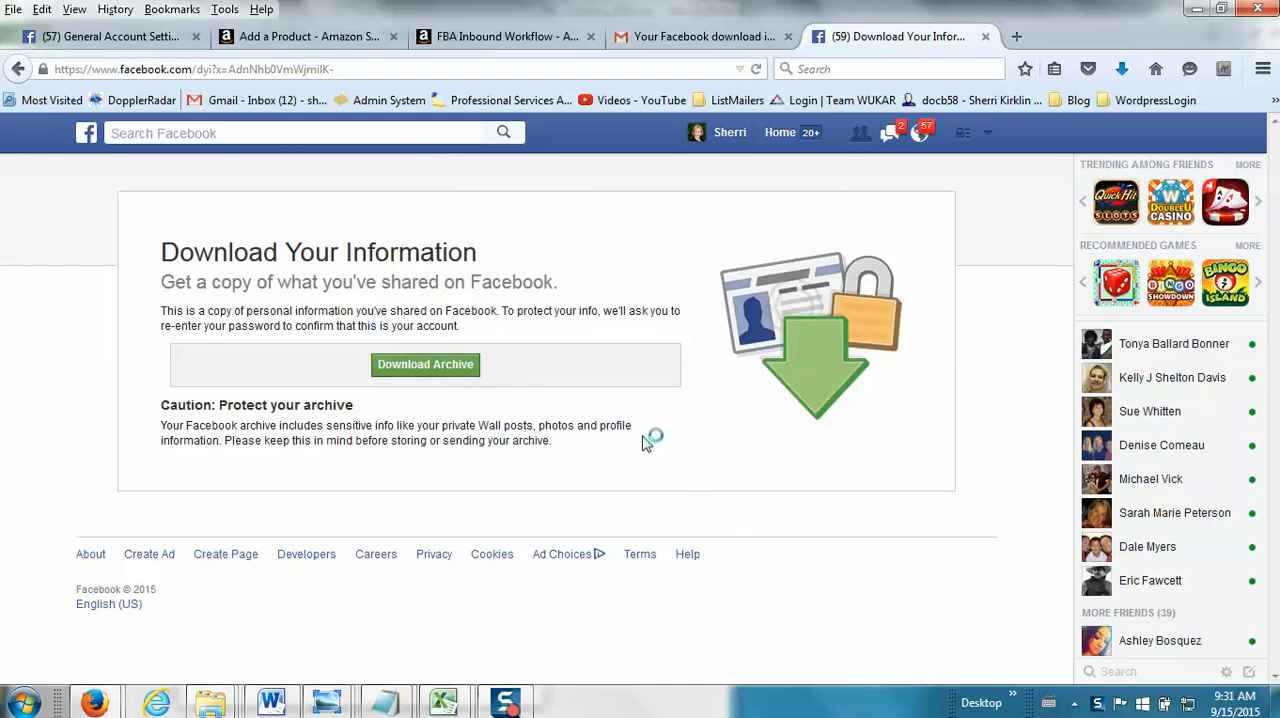
mouse_move(830, 516)
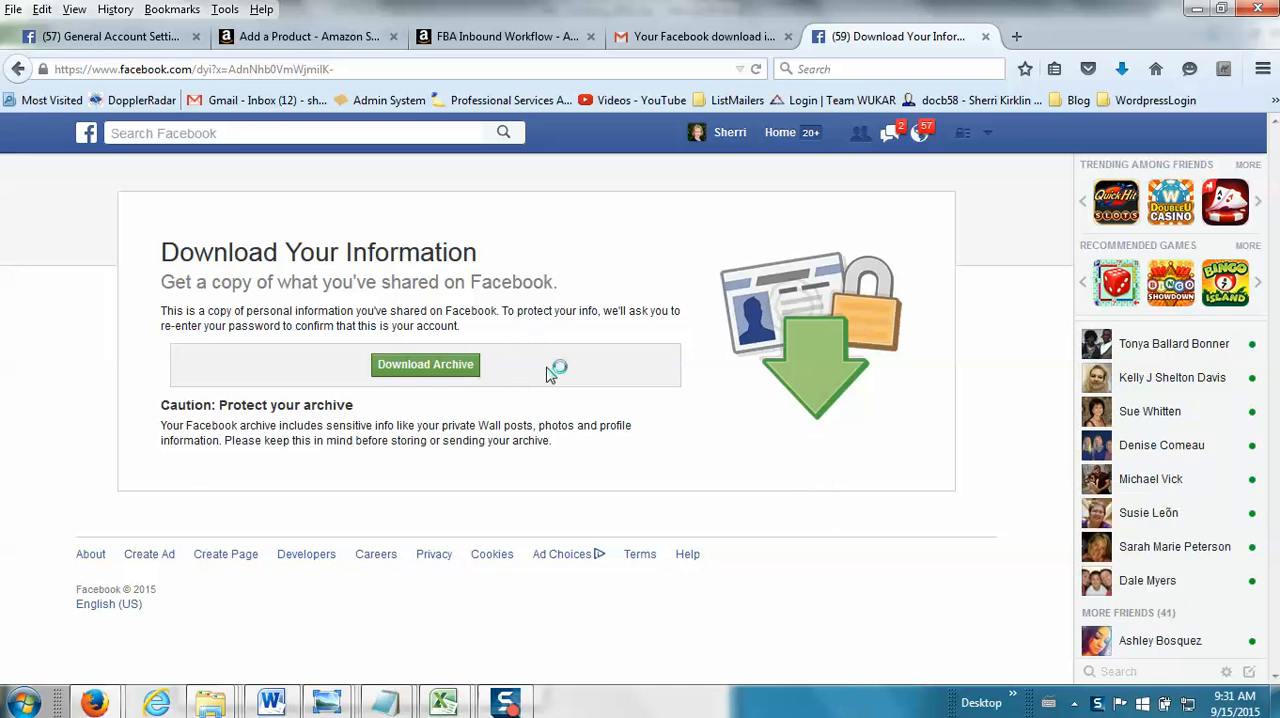
mouse_move(676, 452)
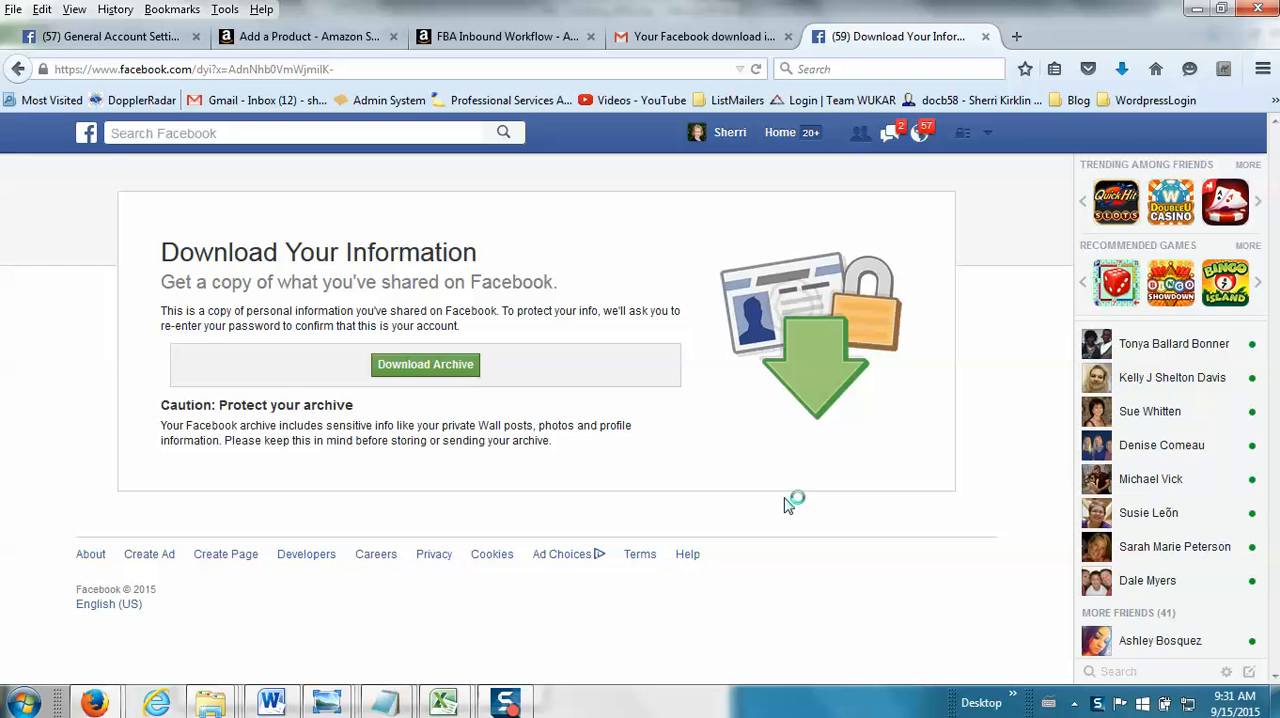
mouse_move(748, 460)
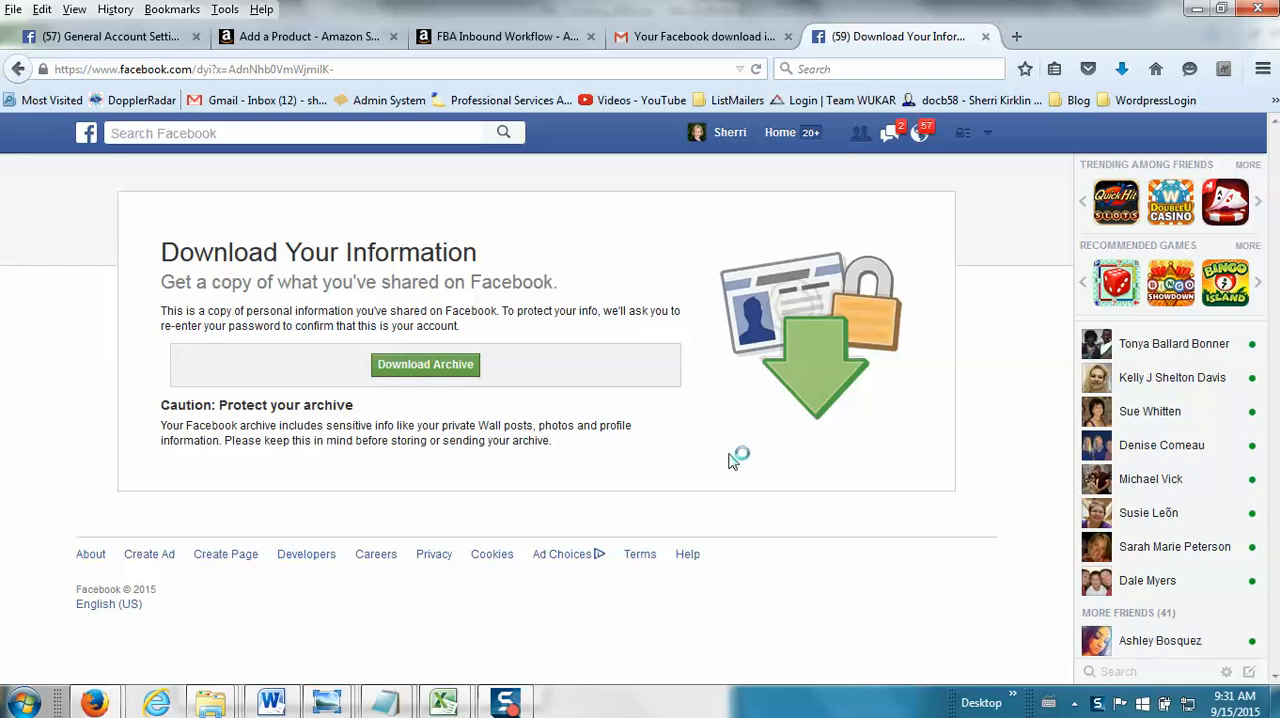
mouse_move(758, 482)
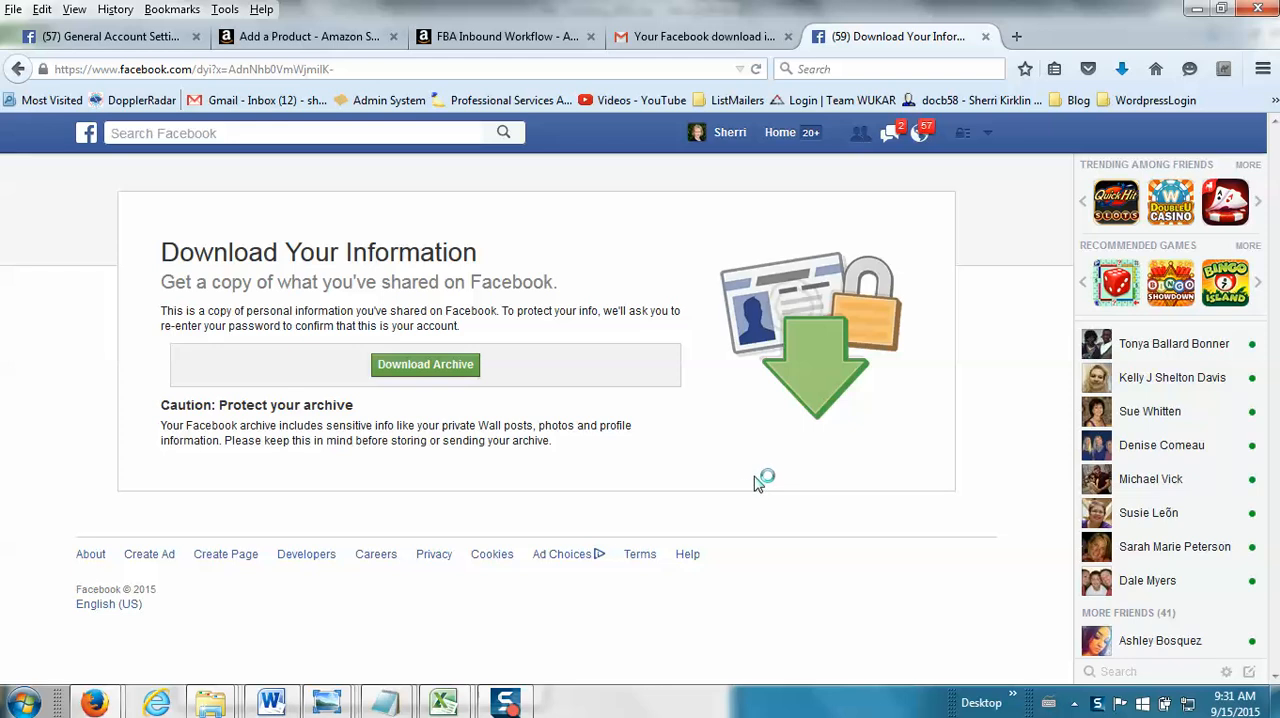